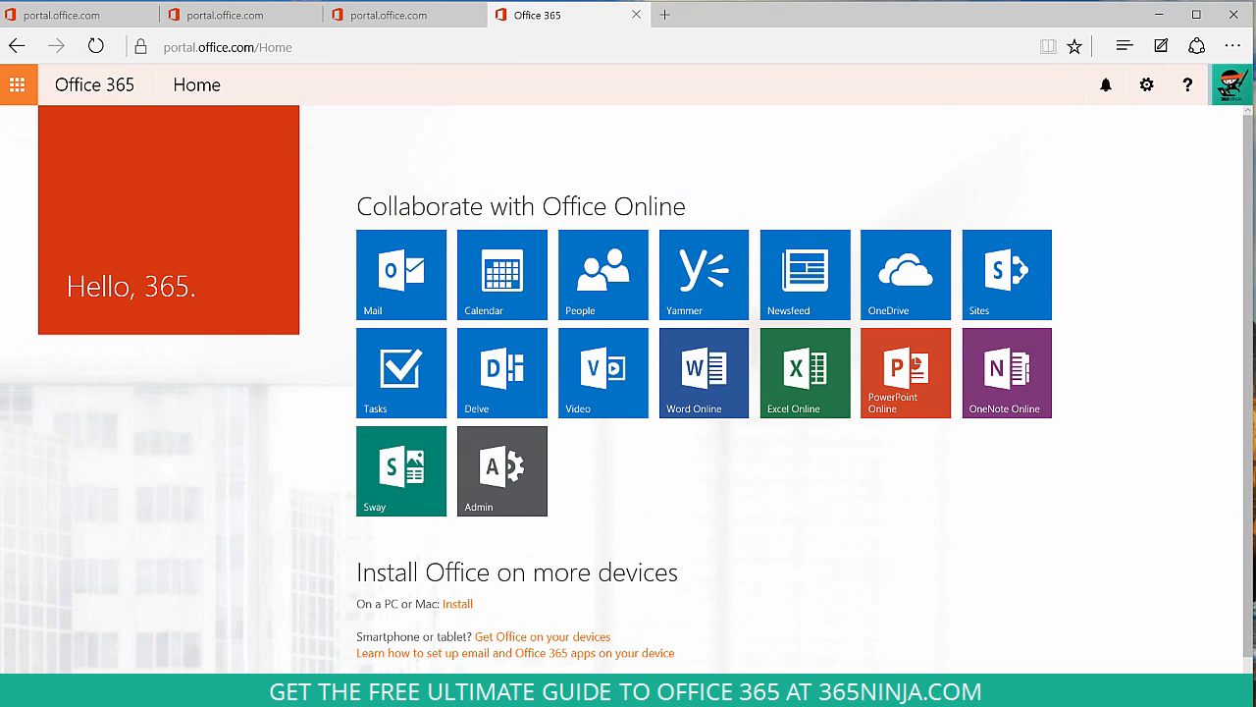
{"action": "mouse_move", "coordinate": [846, 510]}
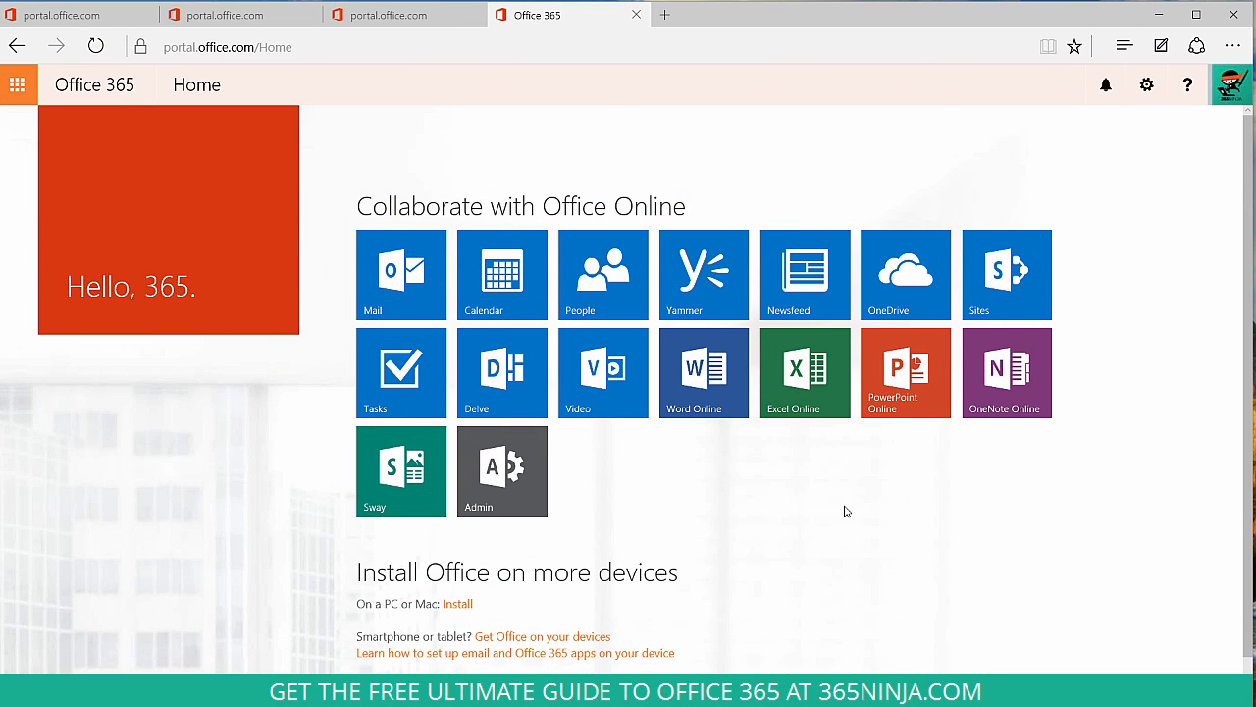
{"action": "mouse_move", "coordinate": [494, 462]}
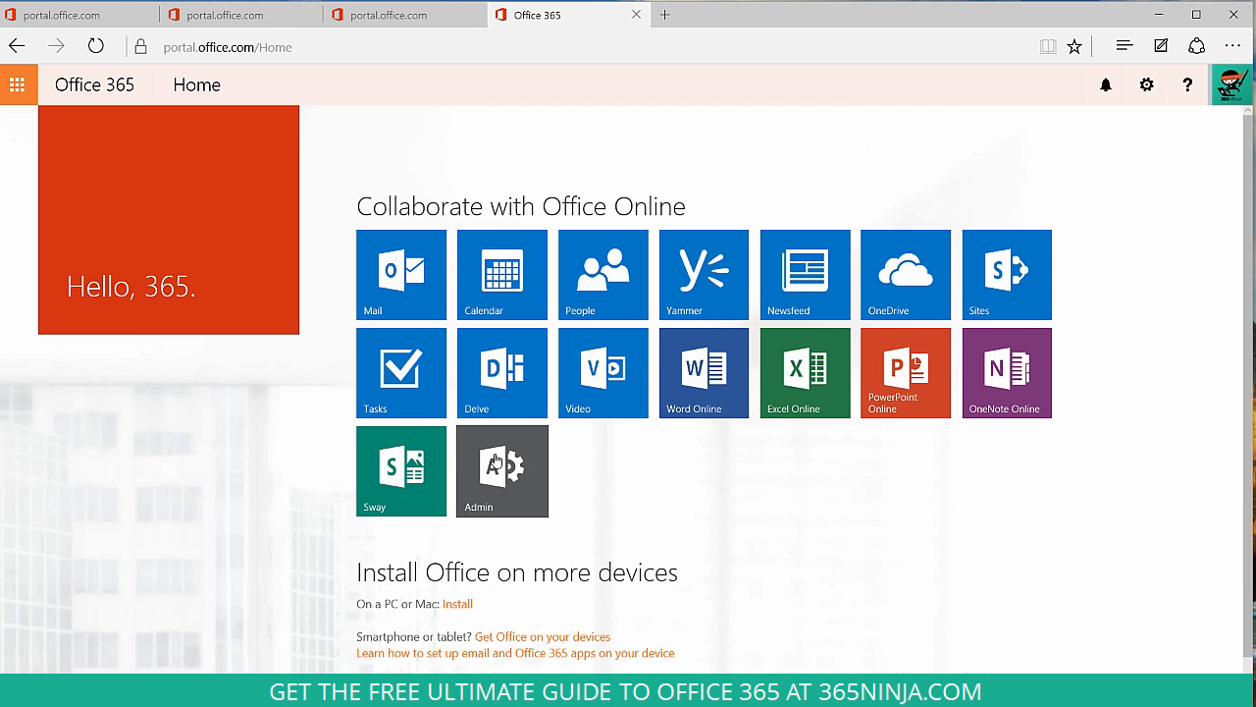
Go from the Office 365 portal through the Admin section into the Exchange admin center
{"action": "left_click", "coordinate": [503, 471]}
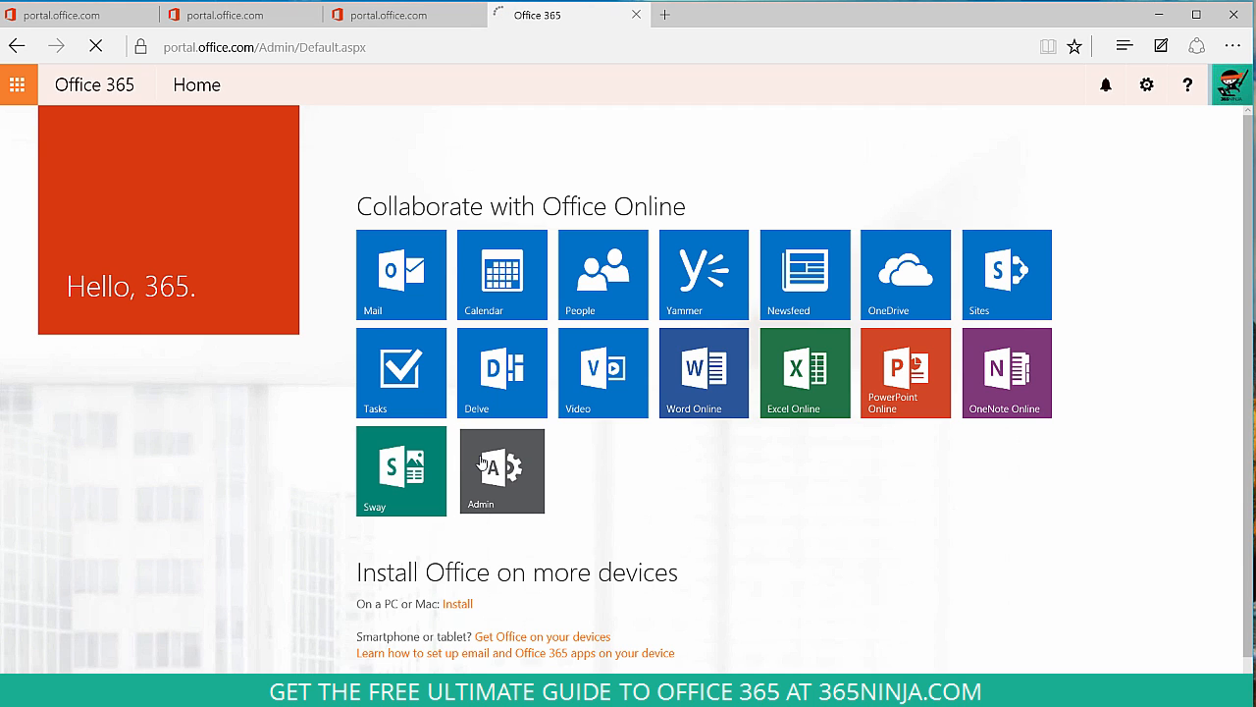
{"action": "left_click", "coordinate": [503, 471]}
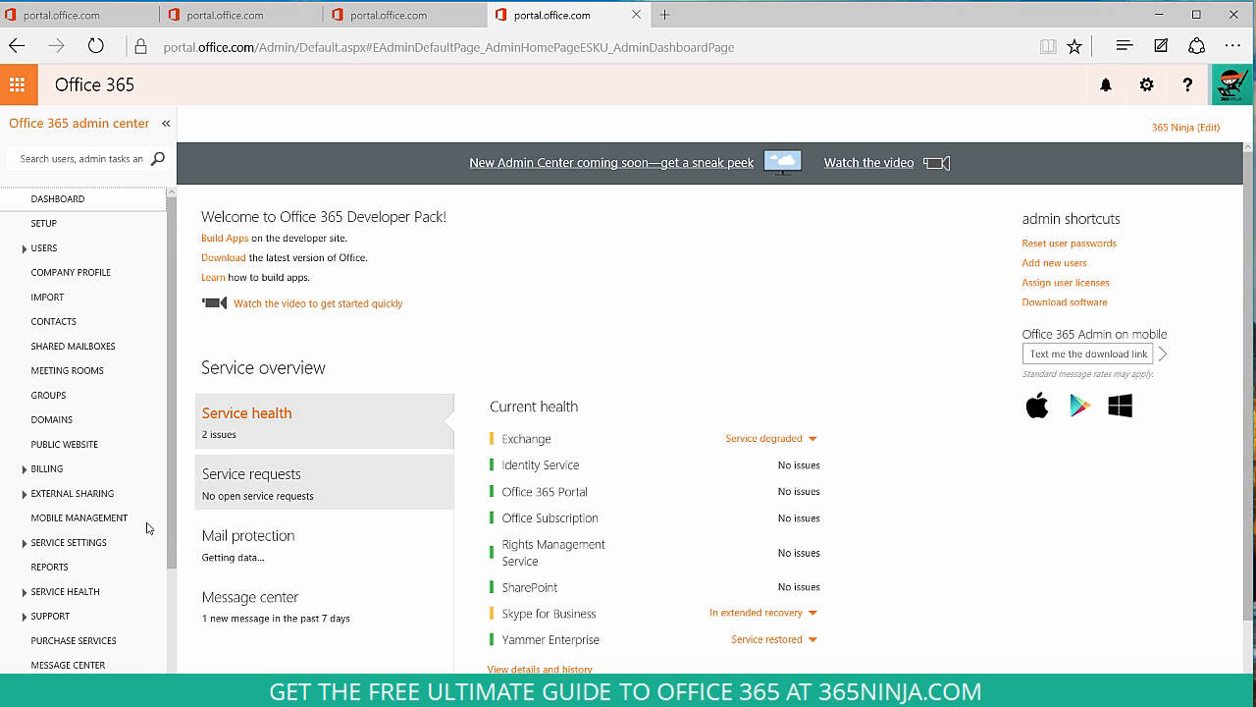
{"action": "left_click", "coordinate": [48, 538]}
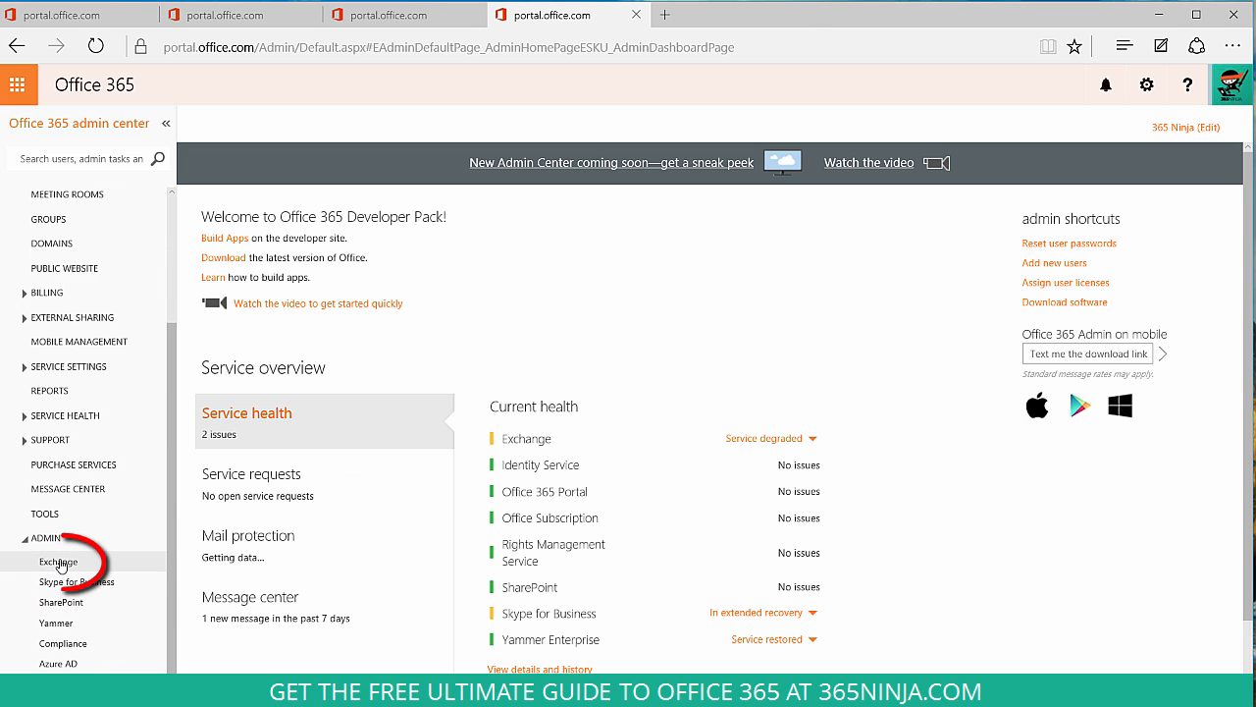
{"action": "left_click", "coordinate": [58, 561]}
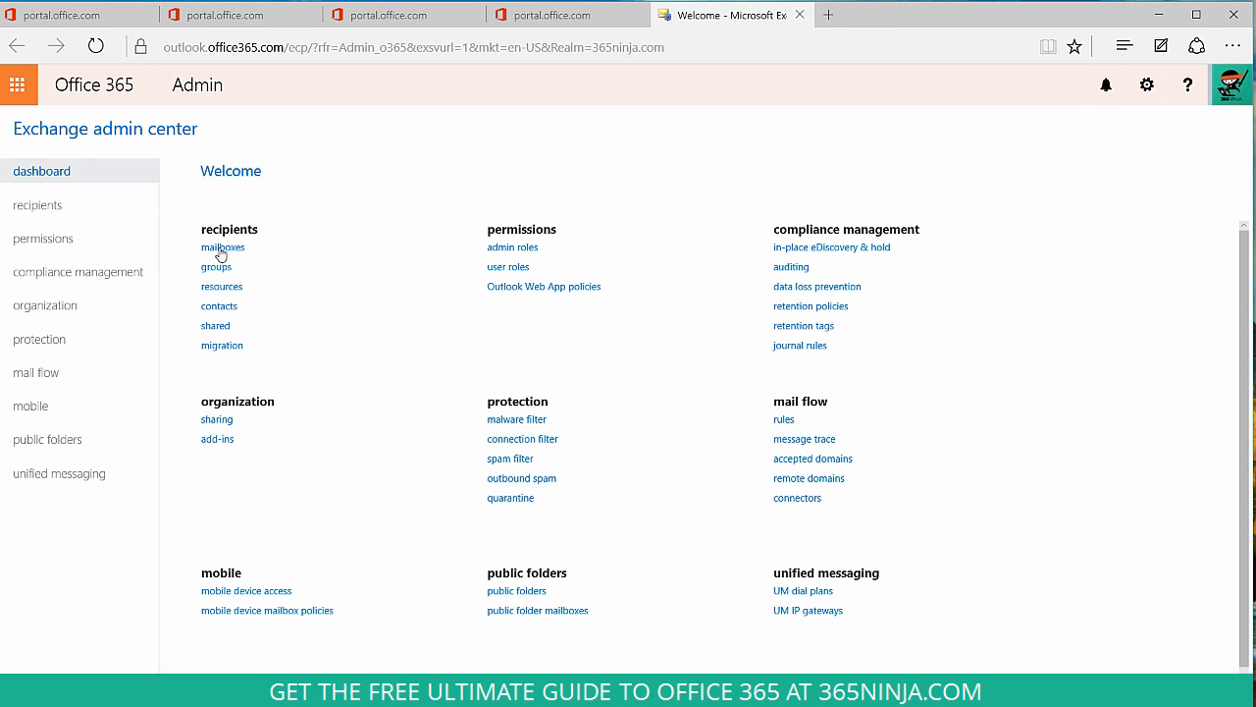
Show the mailboxes list under recipients with the four user mailboxes
{"action": "left_click", "coordinate": [224, 247]}
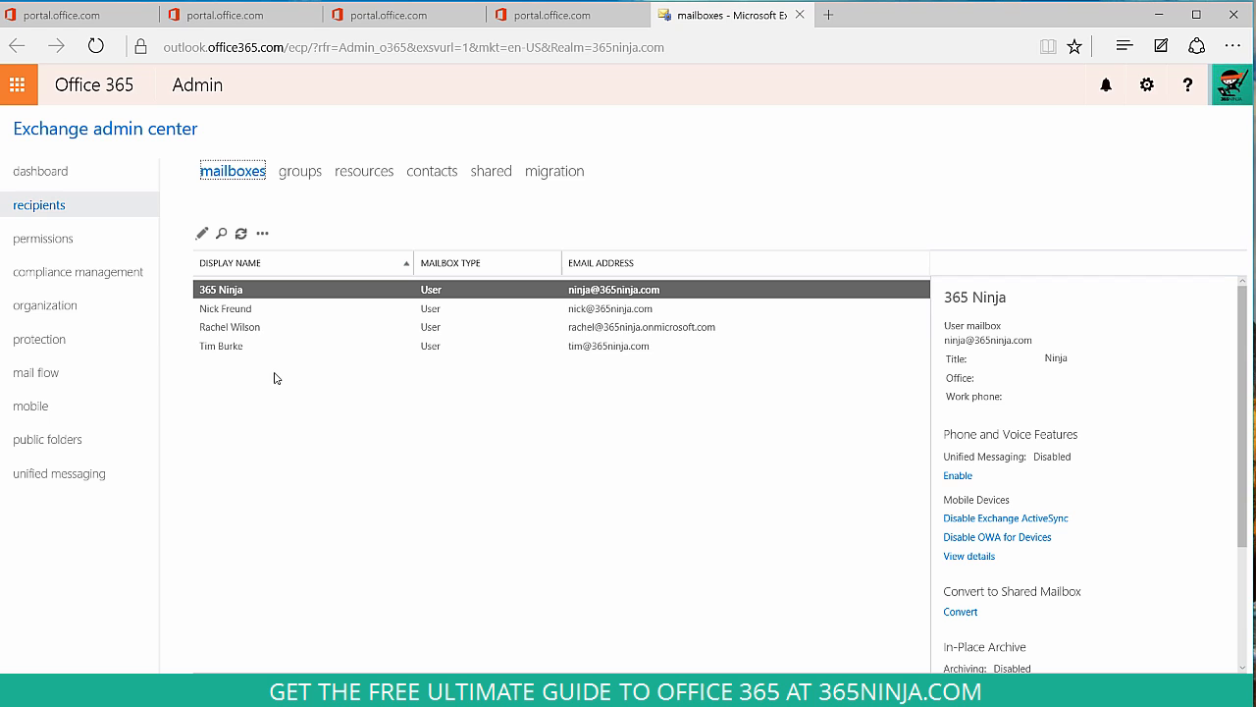
{"action": "mouse_move", "coordinate": [245, 383]}
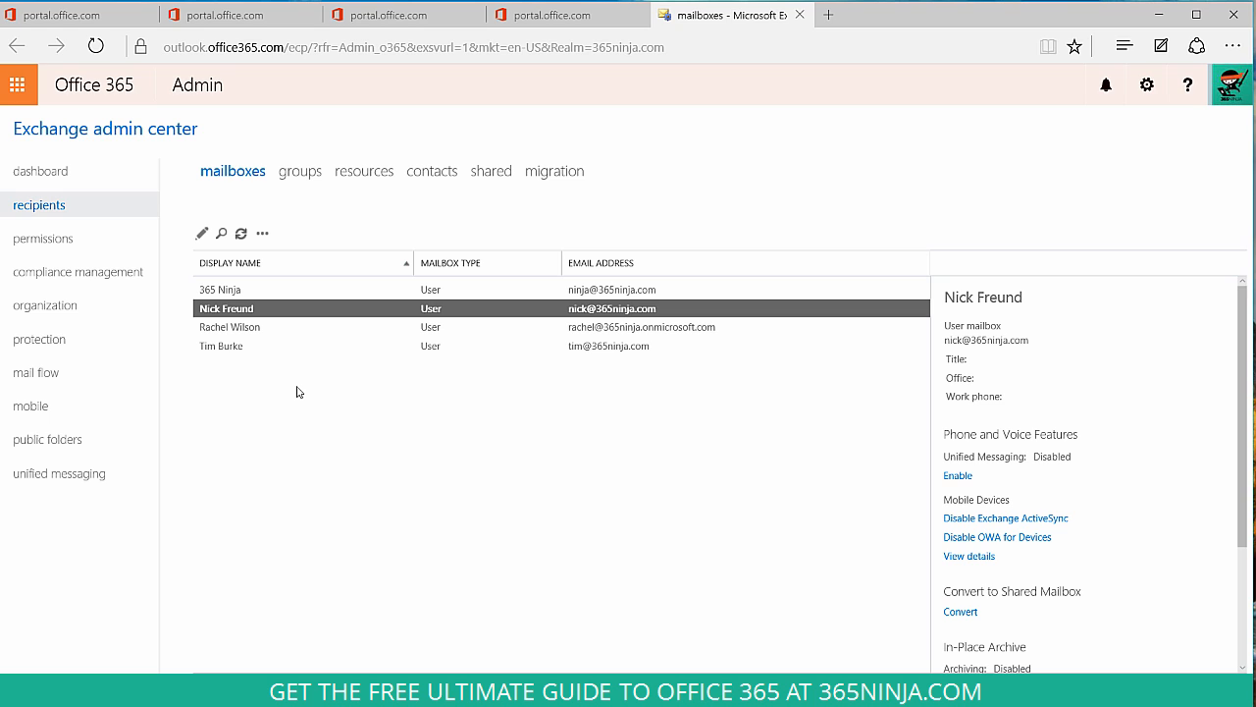
{"action": "mouse_move", "coordinate": [581, 314]}
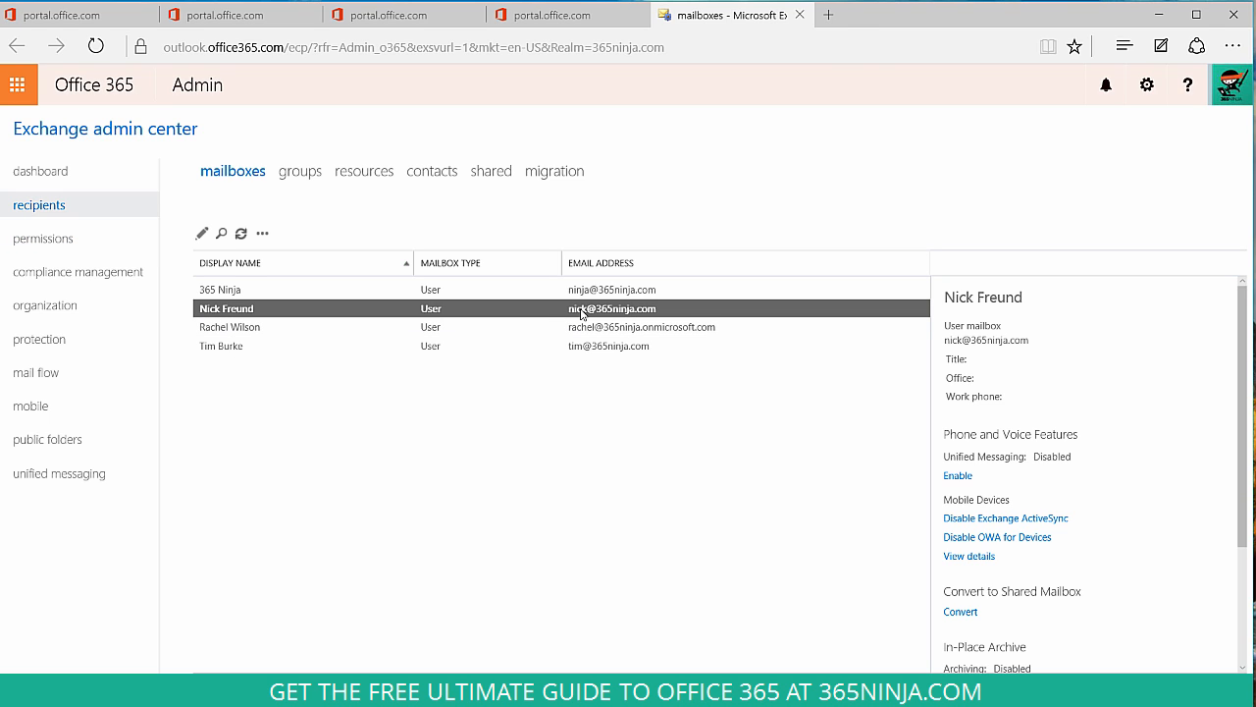
{"action": "mouse_move", "coordinate": [498, 307]}
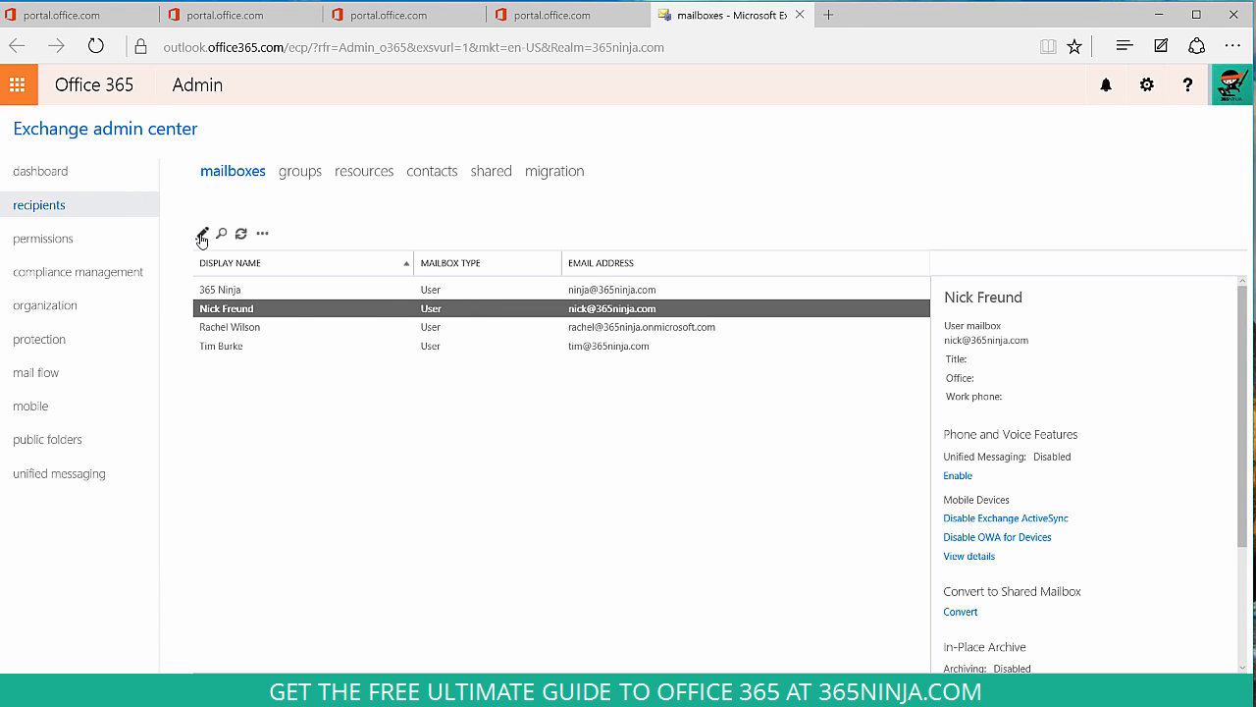
{"action": "left_click", "coordinate": [200, 233]}
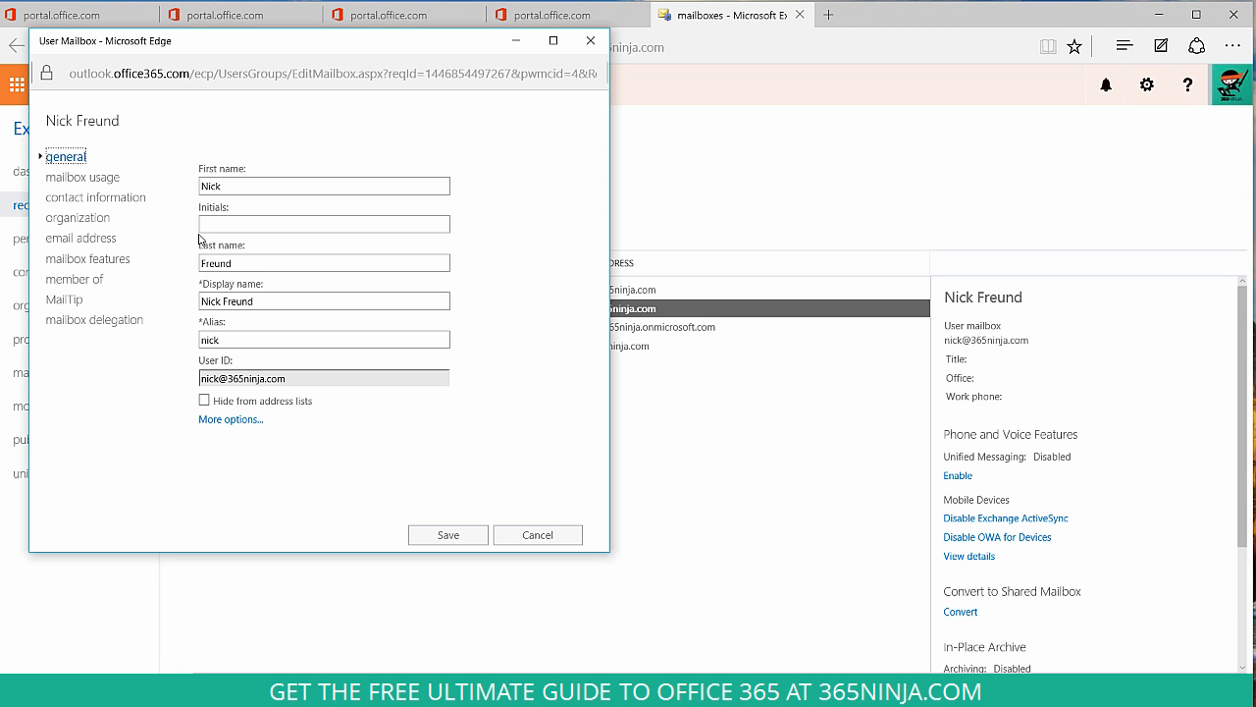
{"action": "mouse_move", "coordinate": [81, 237]}
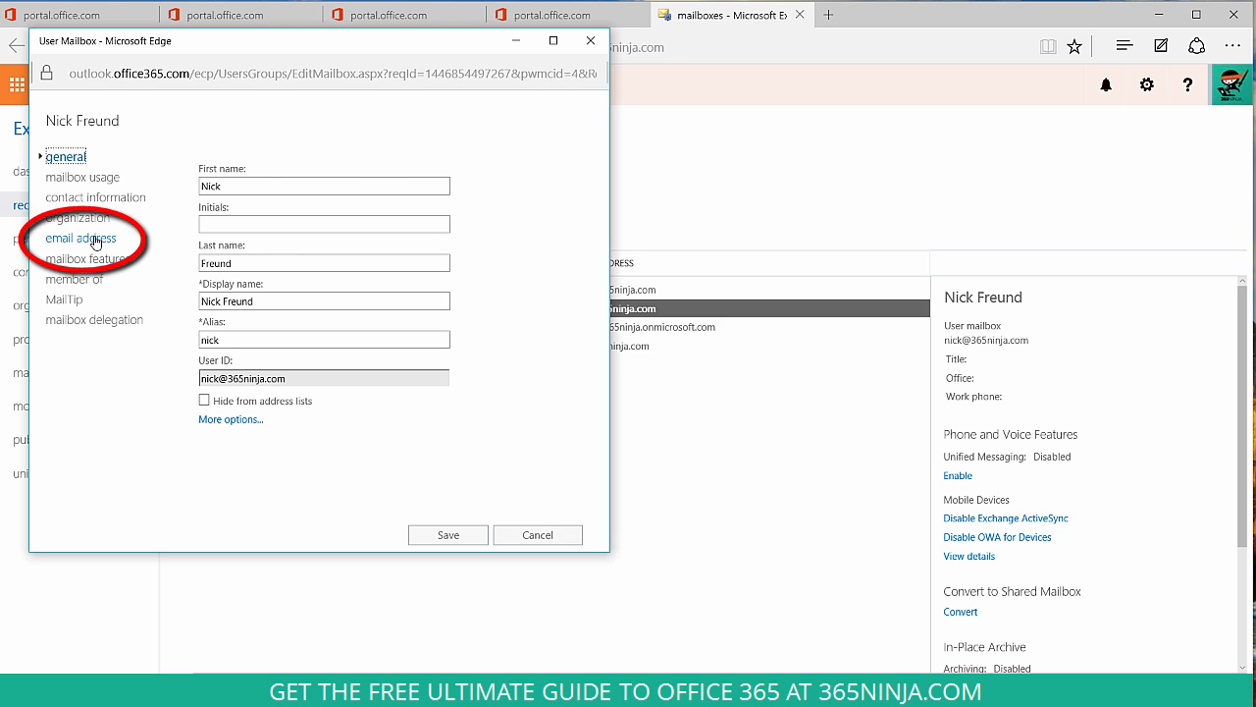
{"action": "left_click", "coordinate": [82, 238]}
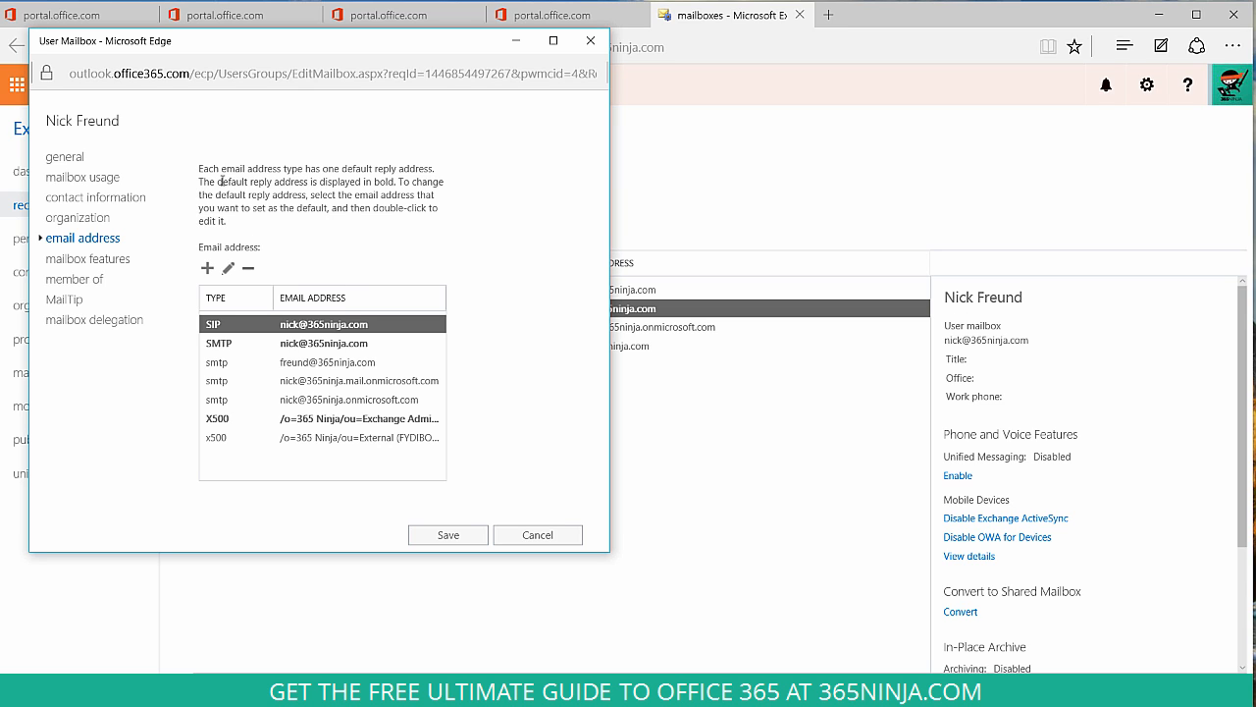
{"action": "mouse_move", "coordinate": [456, 330]}
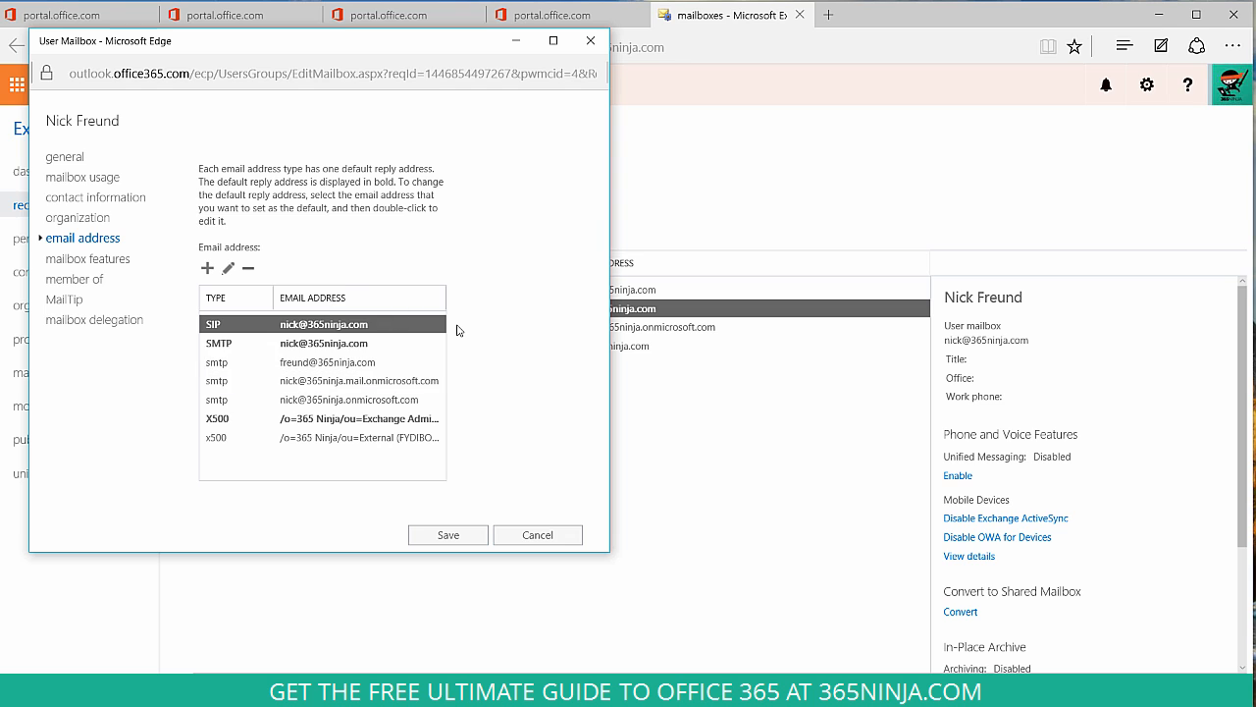
{"action": "left_click", "coordinate": [324, 342]}
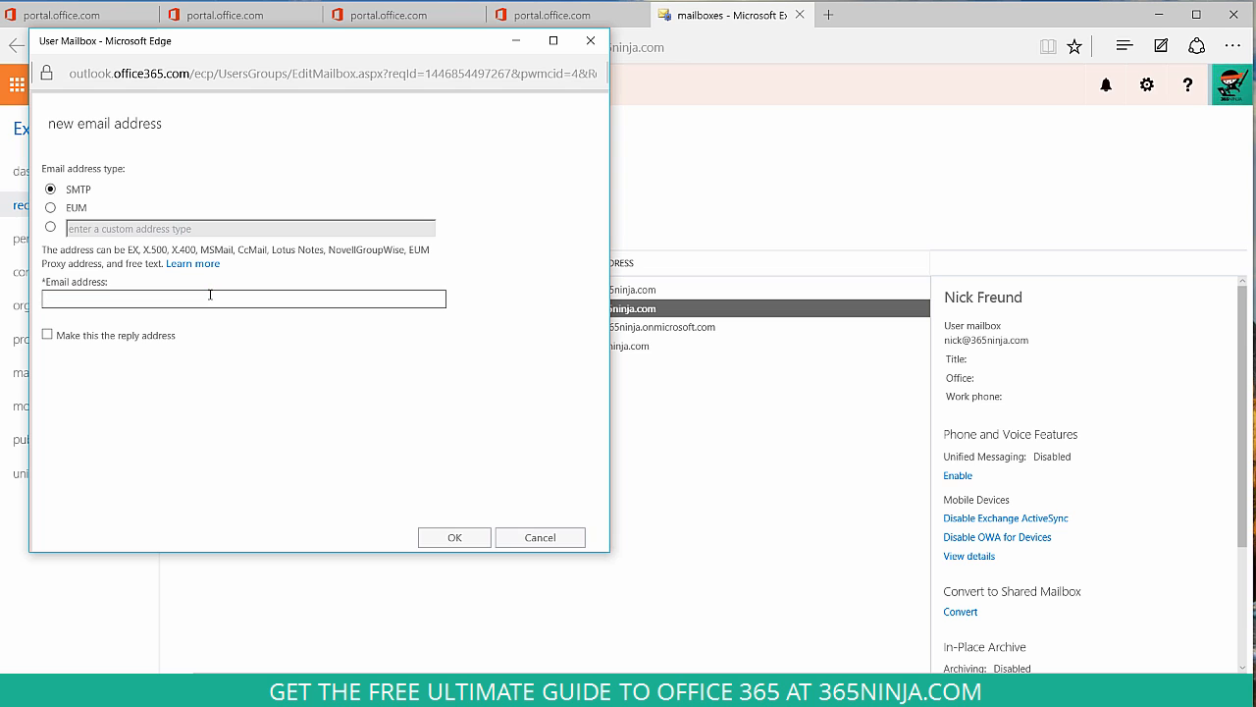
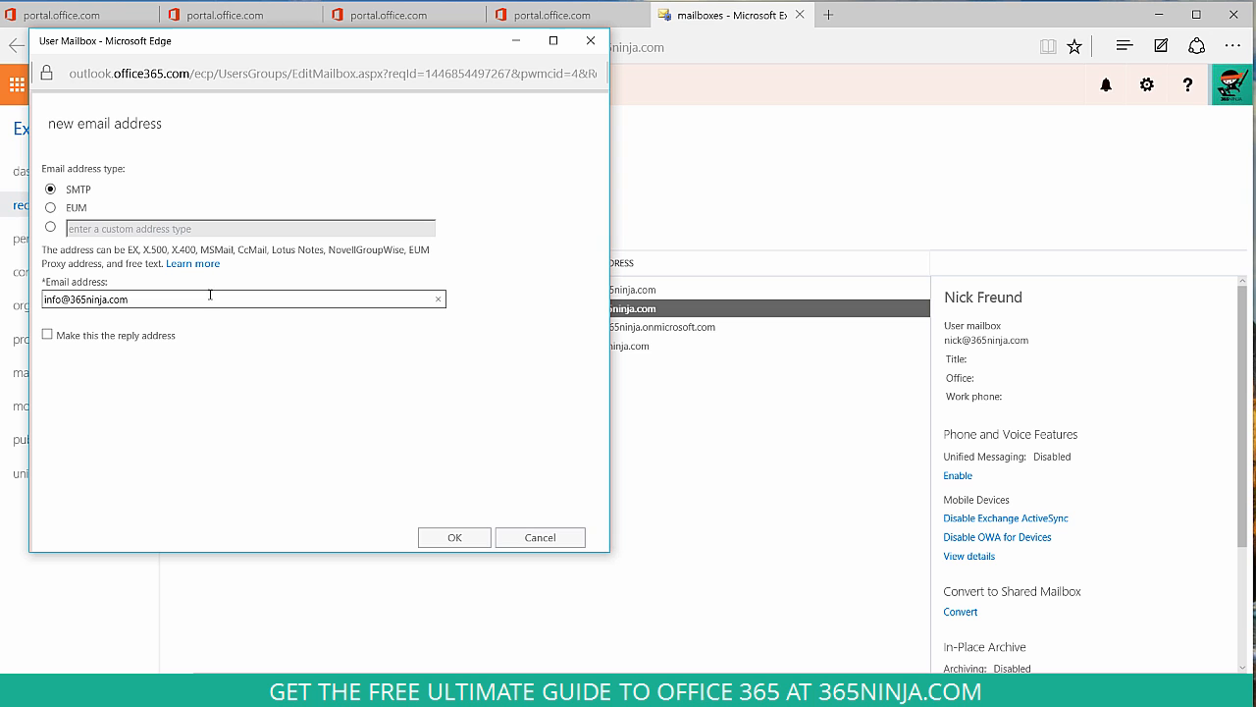
{"action": "left_click", "coordinate": [456, 537]}
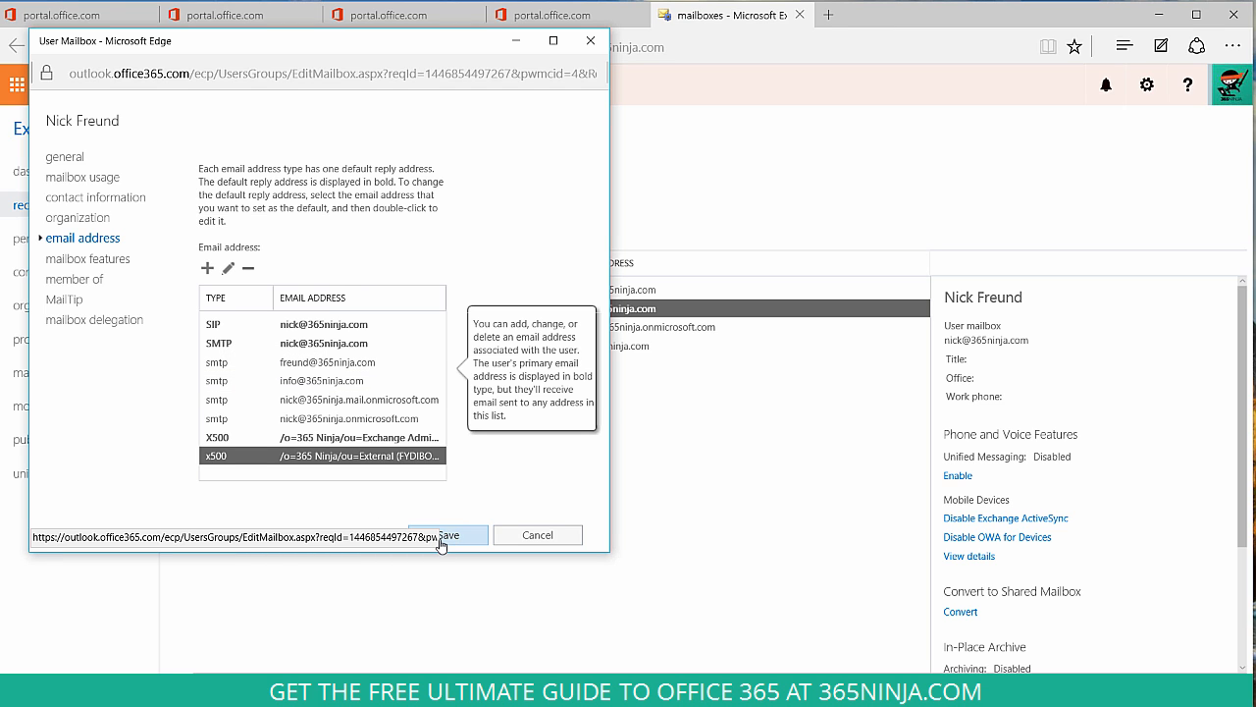
{"action": "left_click", "coordinate": [448, 534]}
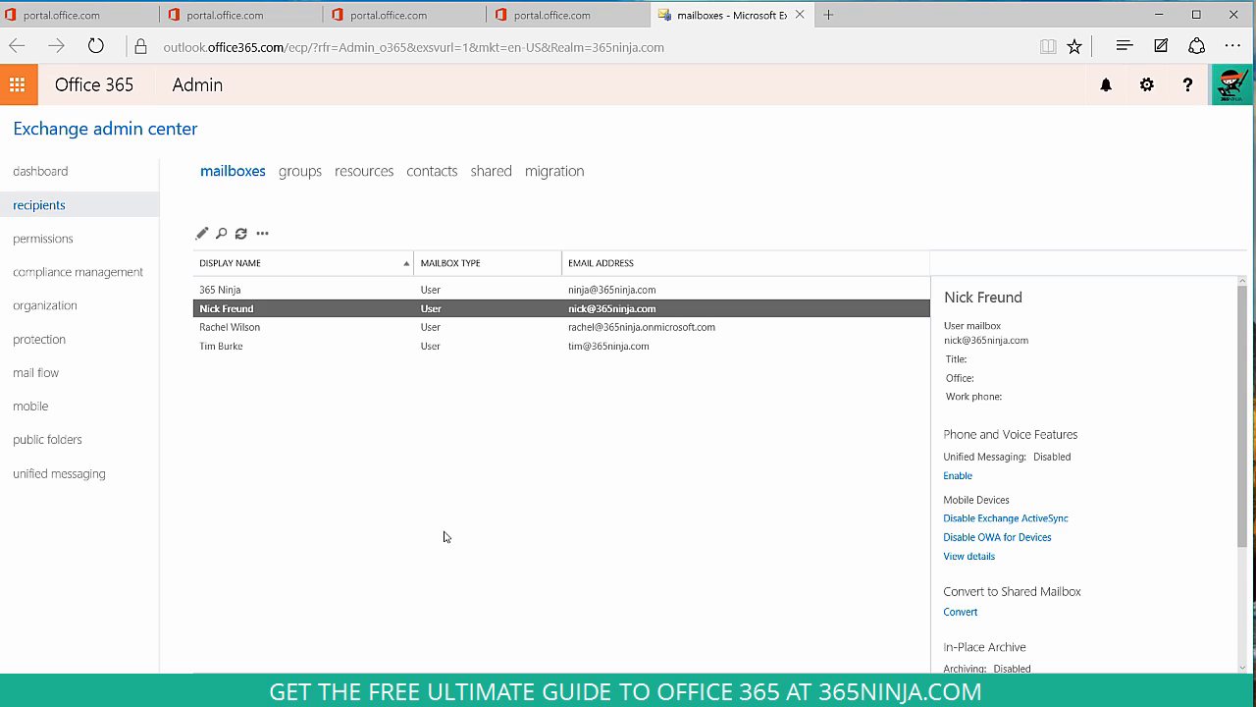